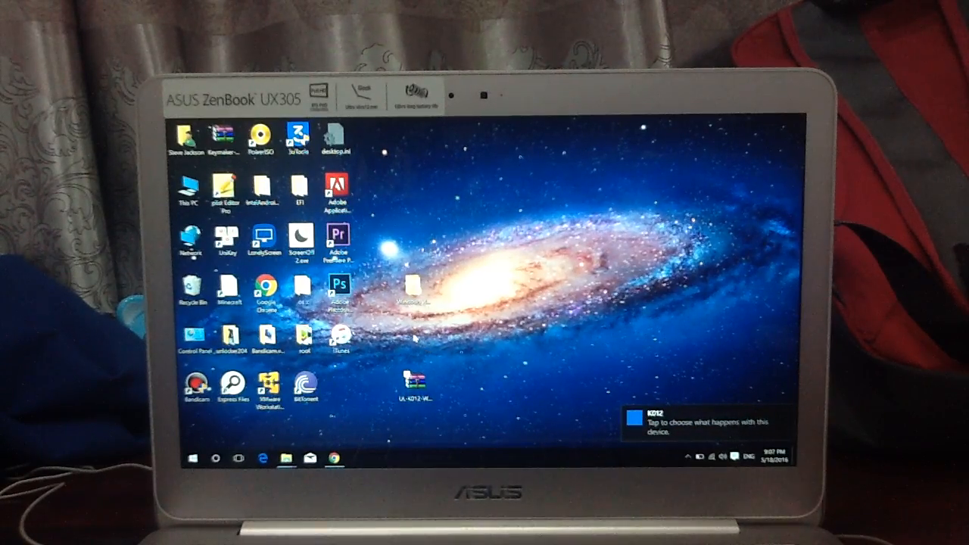
Step: Bring up the context menu on the firmware zip in Downloads to cut it
right_click(409, 386)
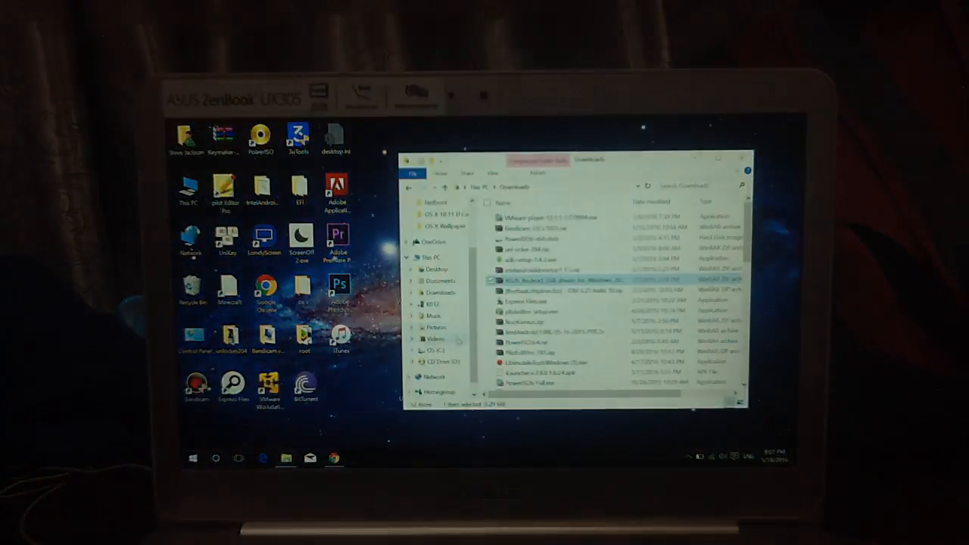
Step: Select K012 under This PC to view its internal storage and SD card
click(432, 304)
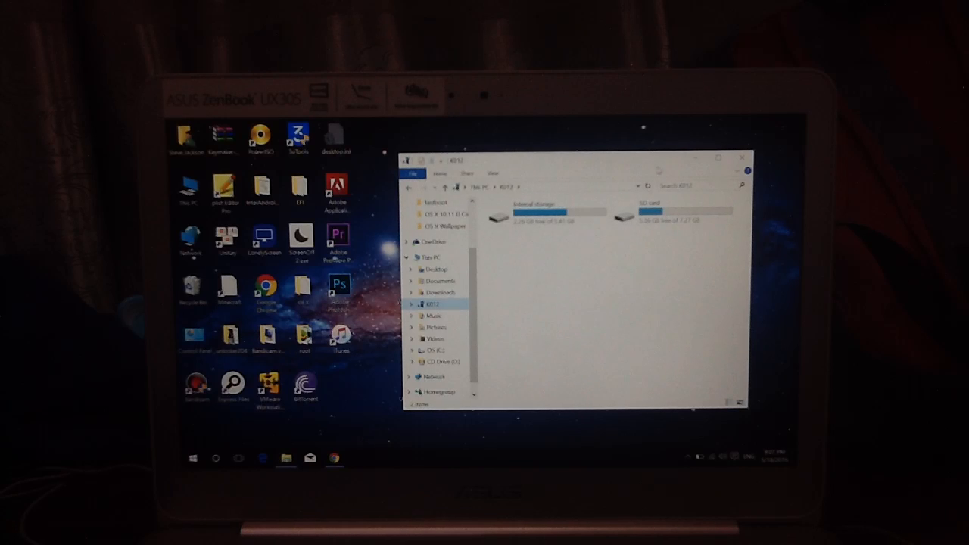
Step: Open the K012's SD card and select the pasted update.zip file
click(673, 212)
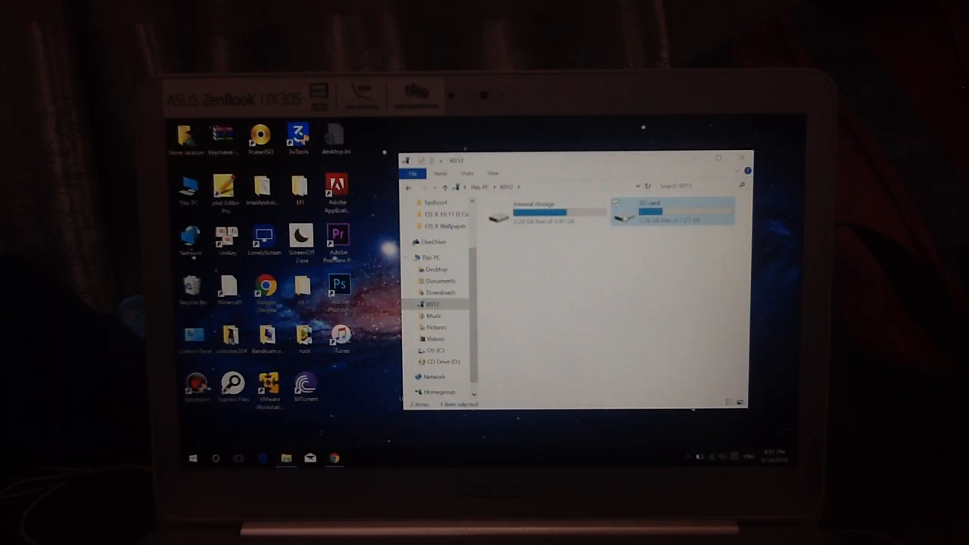
double_click(666, 212)
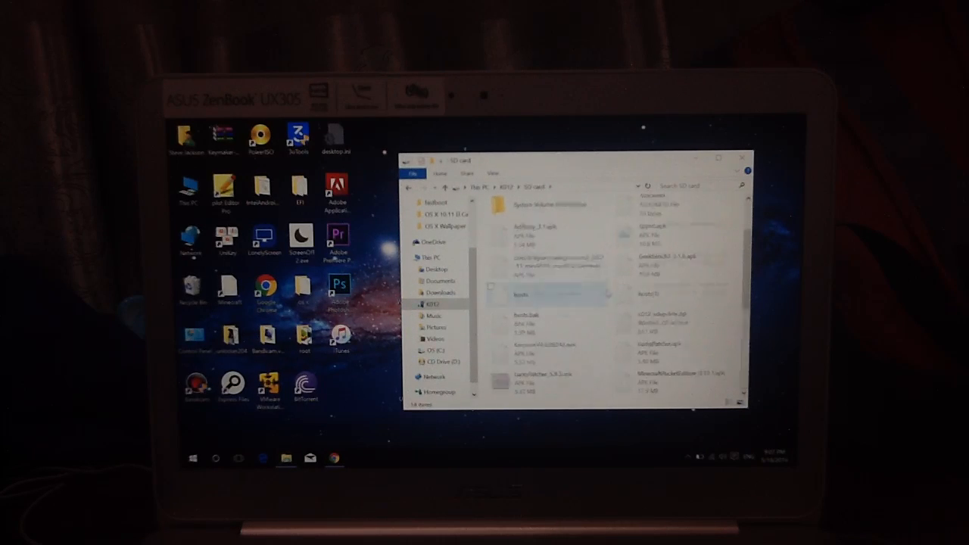
scroll(down, 3)
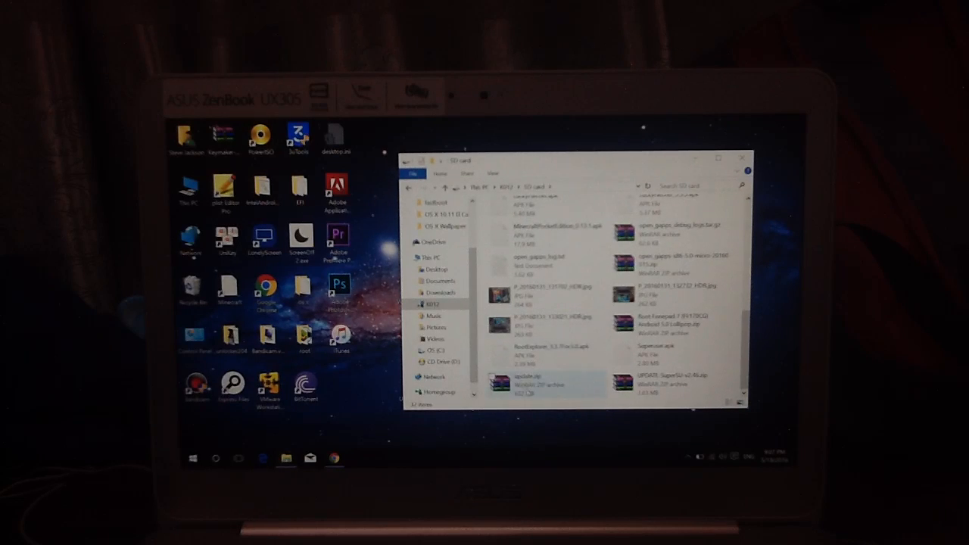
click(546, 383)
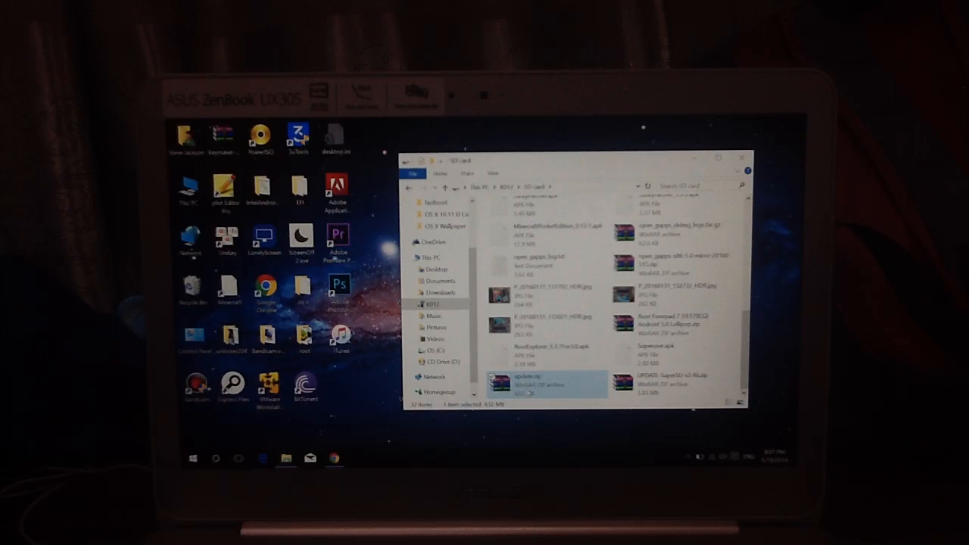